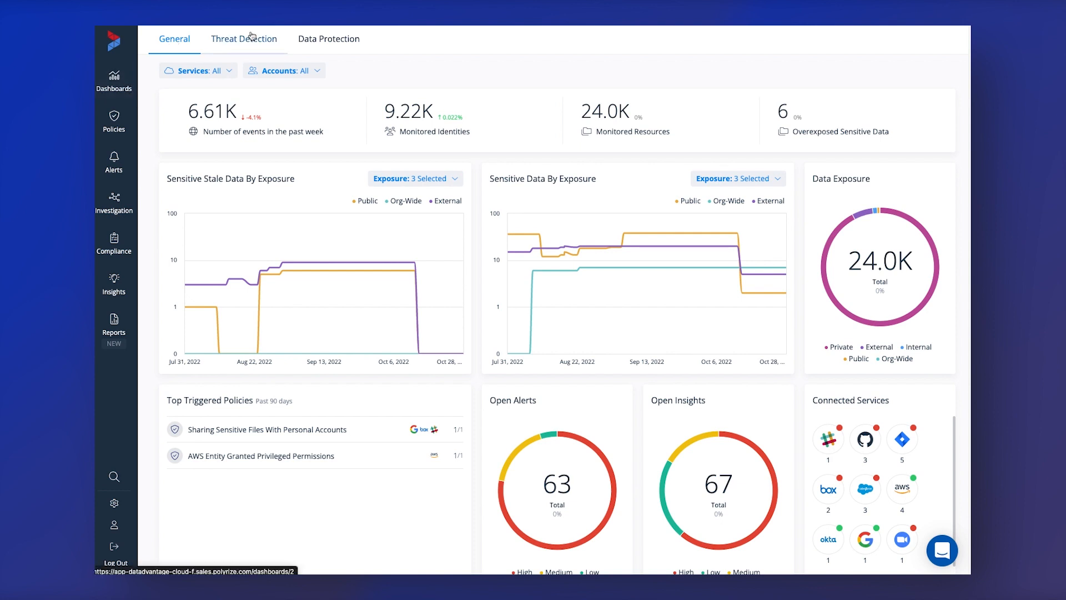
left_click(328, 38)
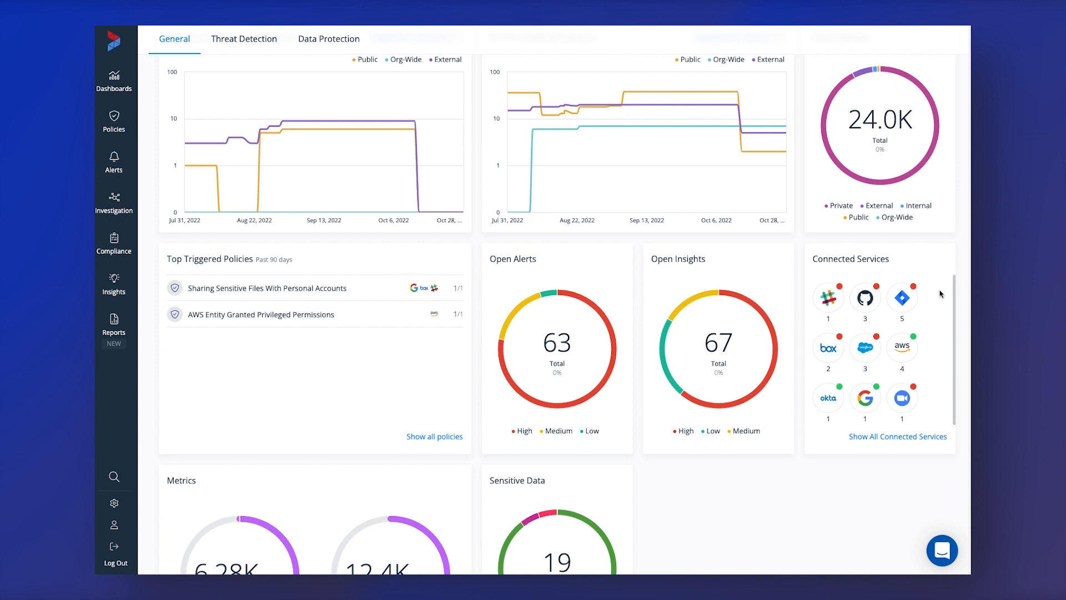
mouse_move(373, 269)
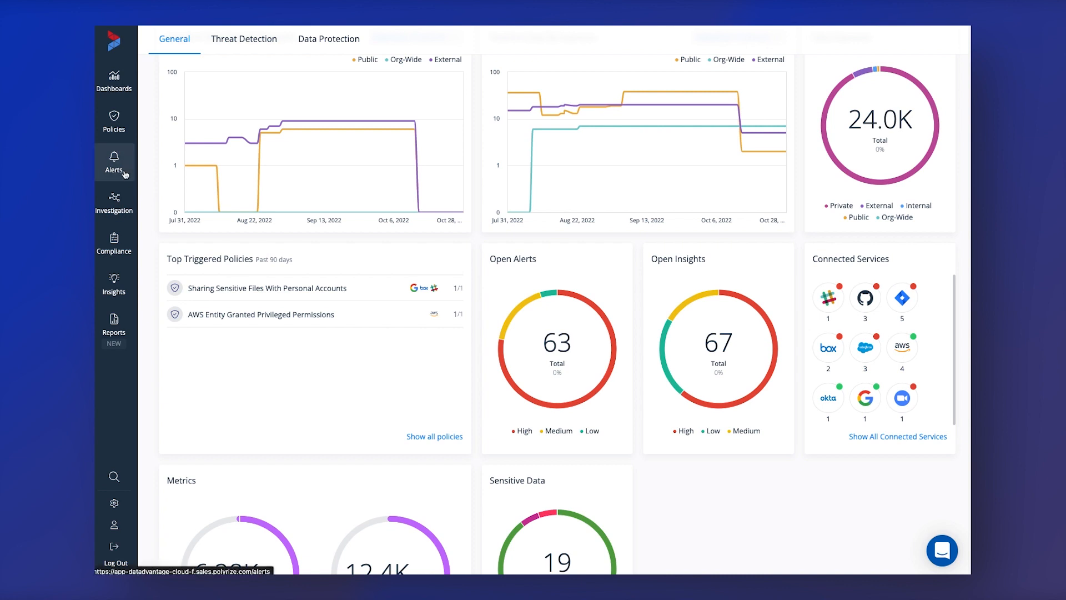
mouse_move(121, 170)
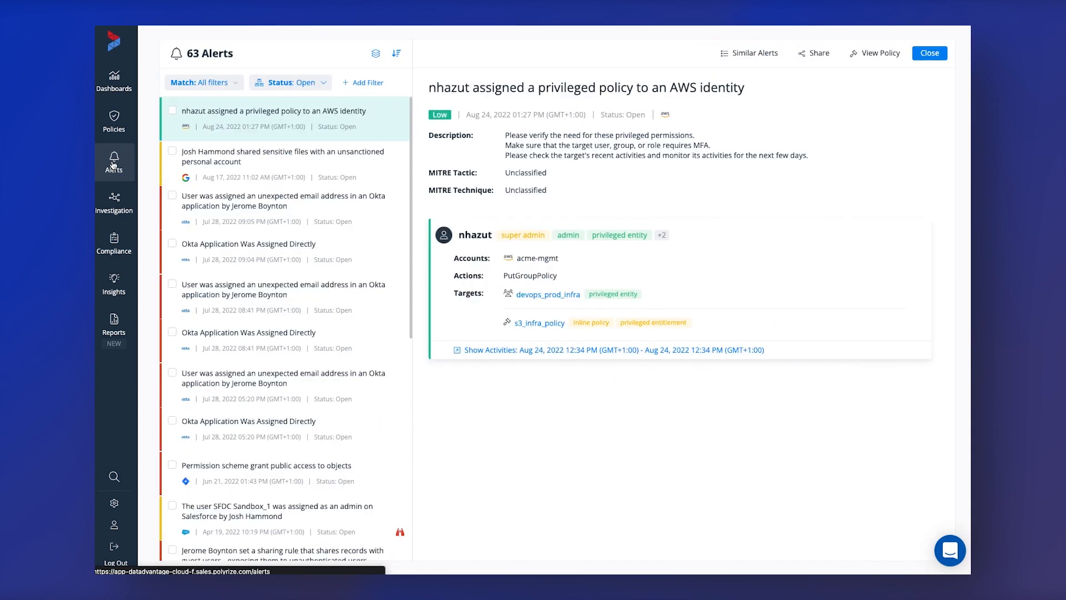
mouse_move(392, 136)
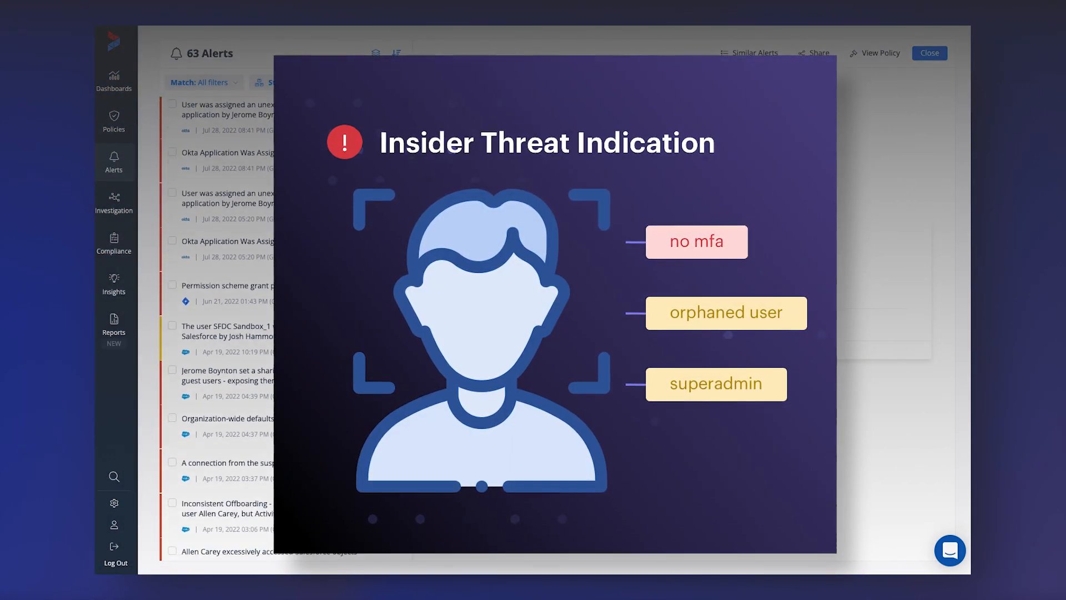
scroll("down", 3)
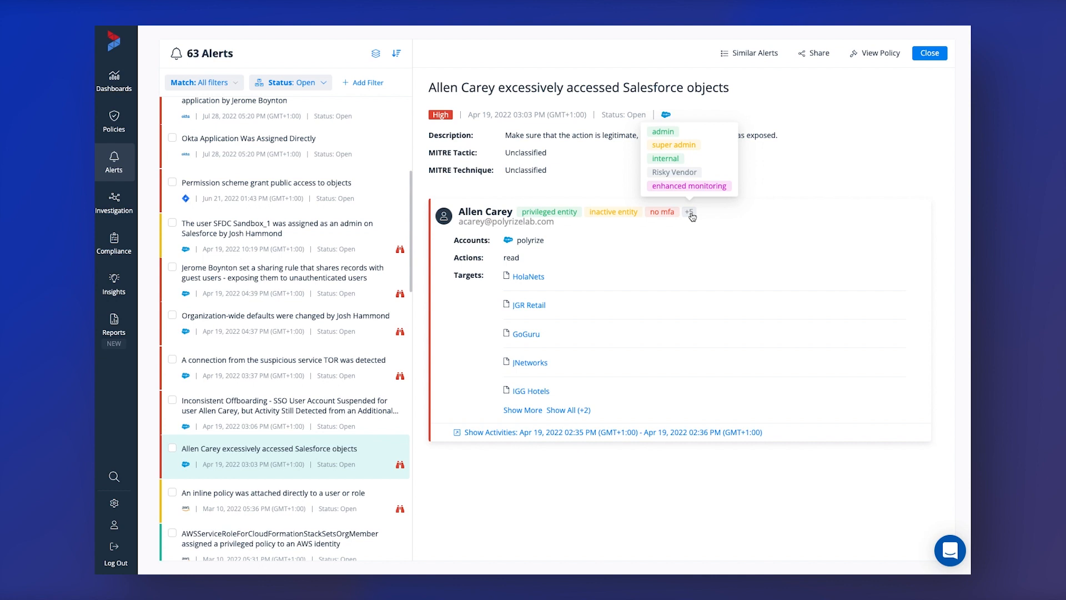
mouse_move(640, 236)
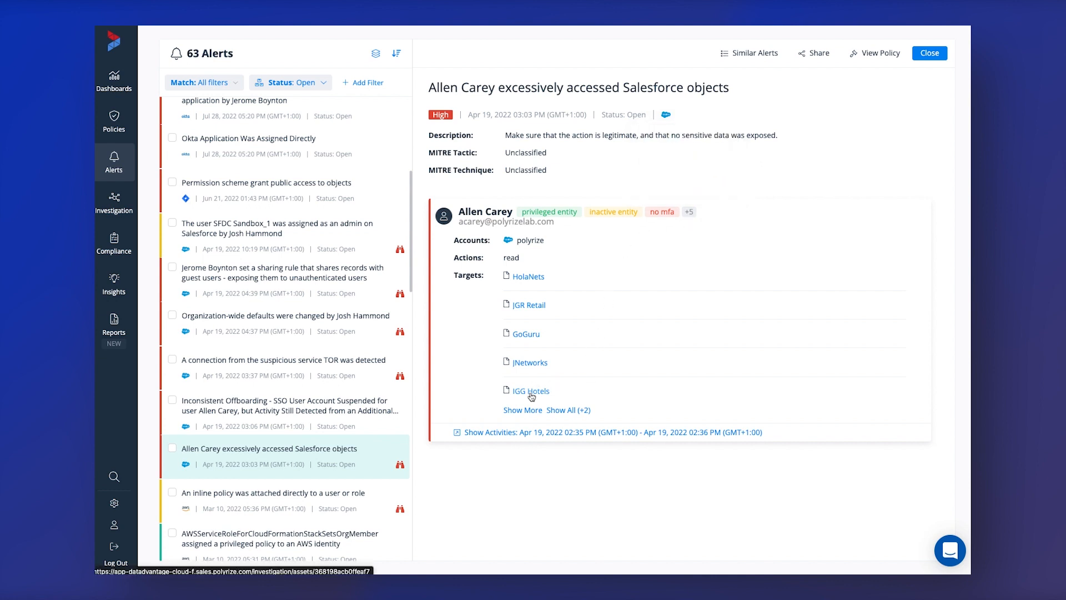
left_click(532, 390)
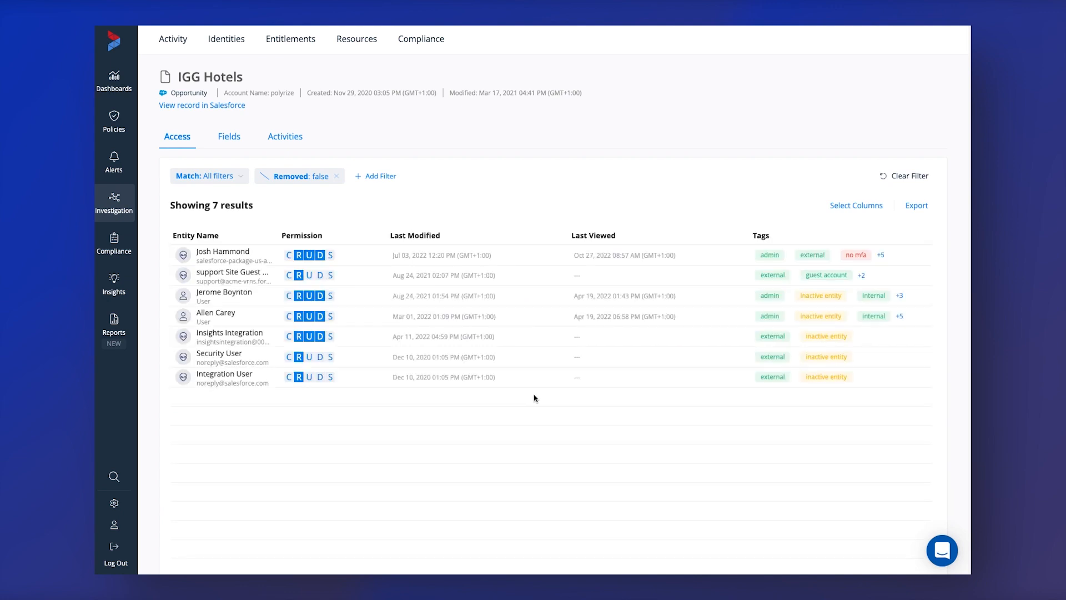
mouse_move(353, 226)
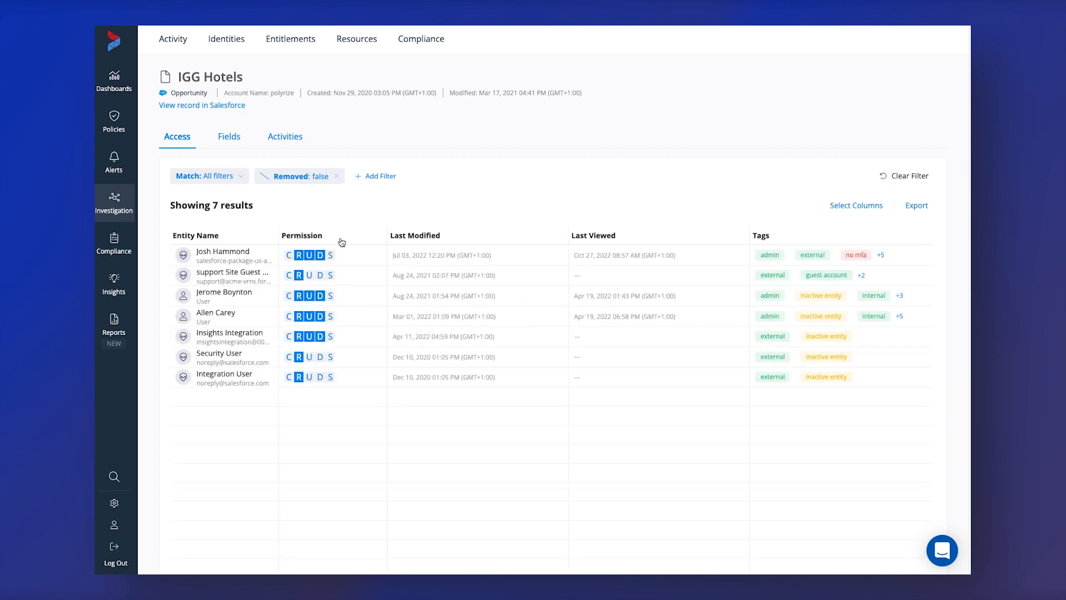
mouse_move(324, 278)
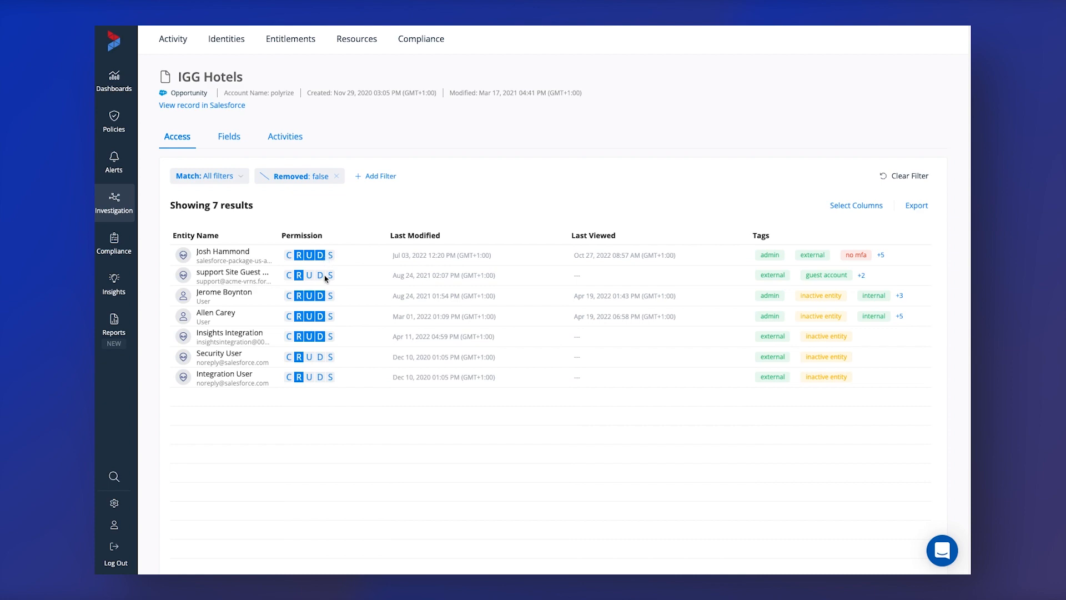
mouse_move(288, 255)
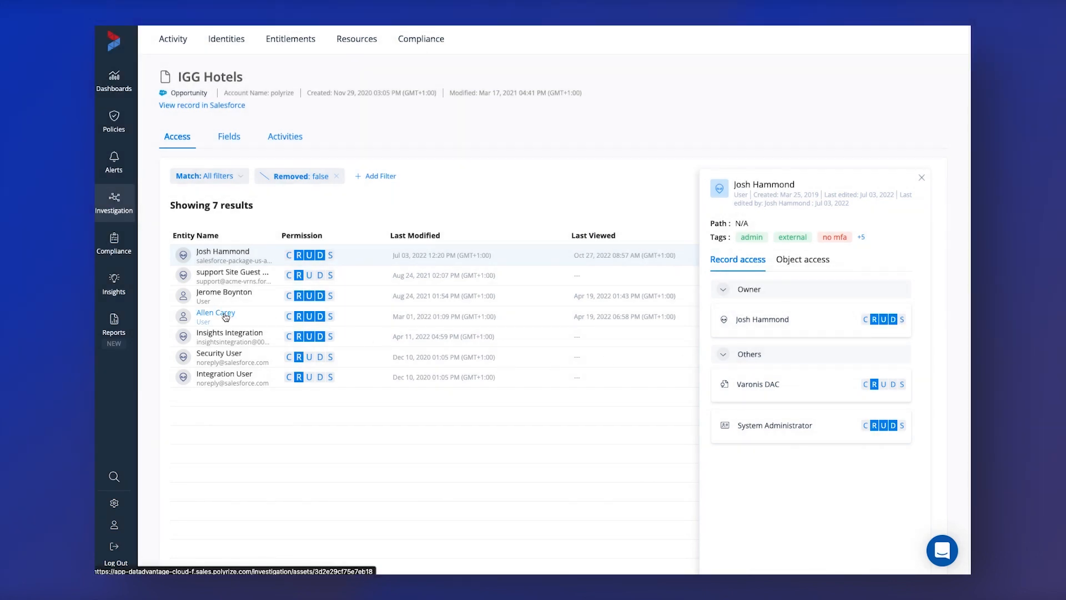
mouse_move(294, 322)
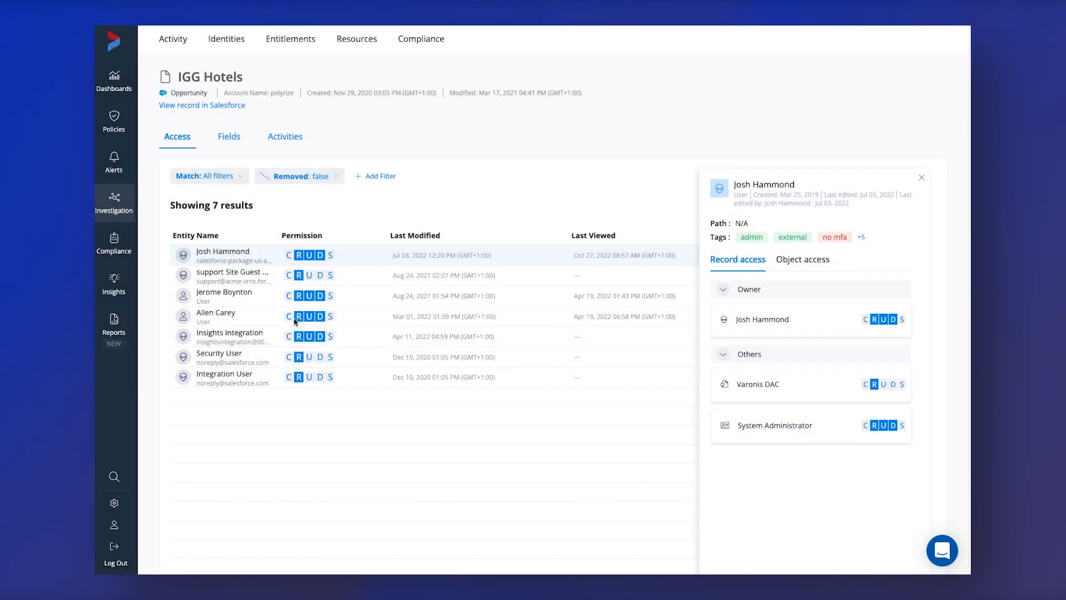
left_click(222, 312)
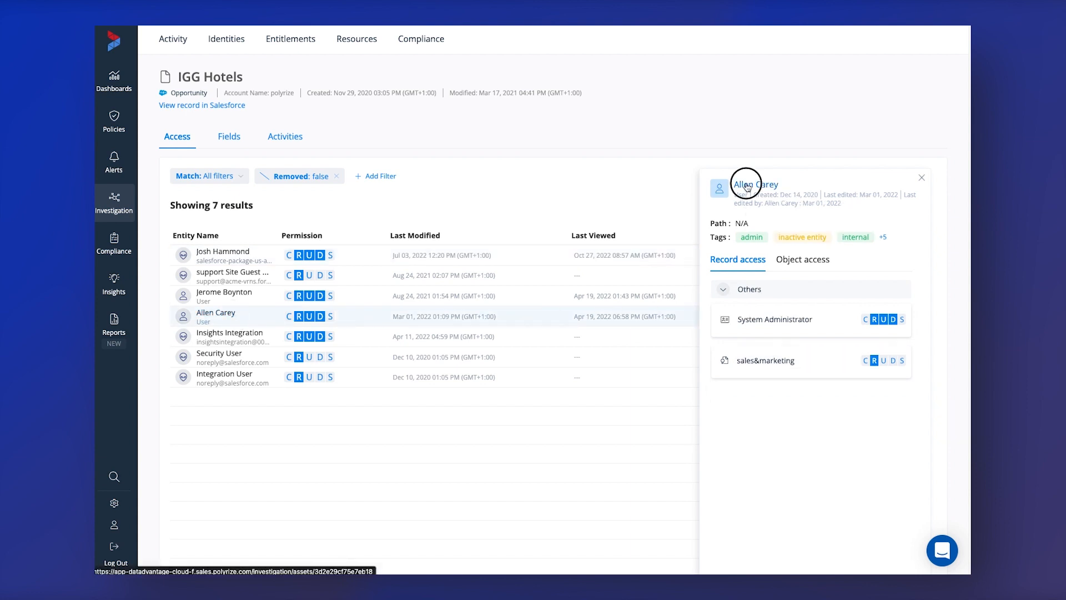
left_click(754, 185)
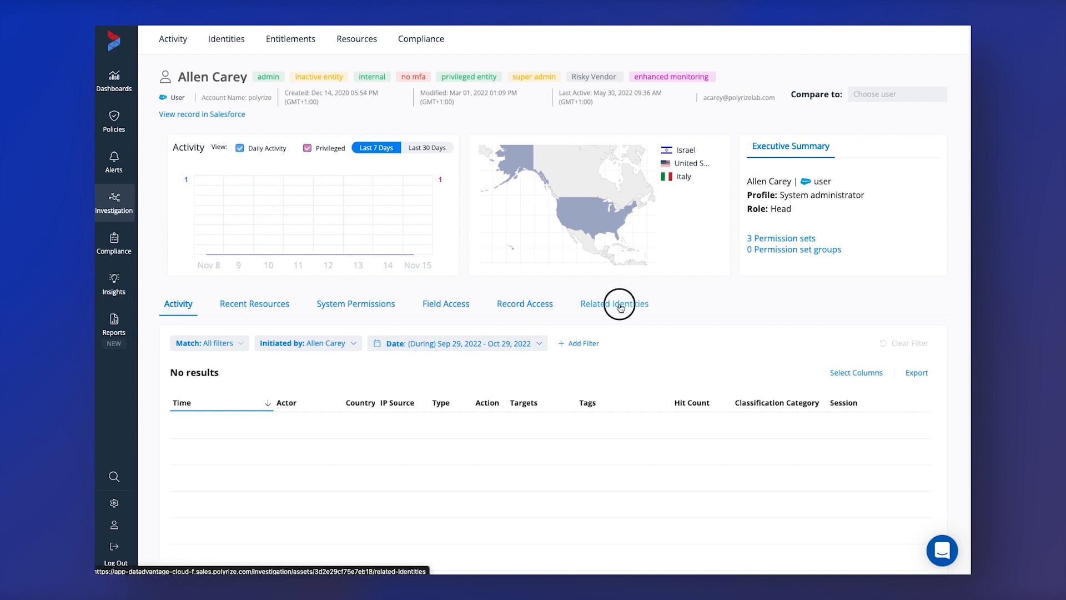
left_click(614, 304)
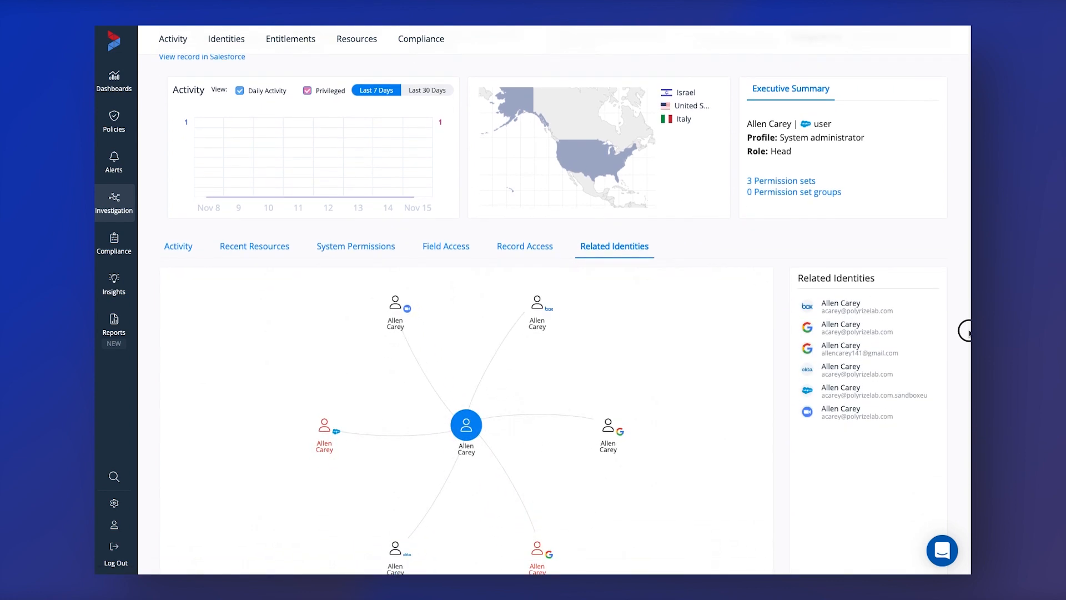
scroll("down", 3)
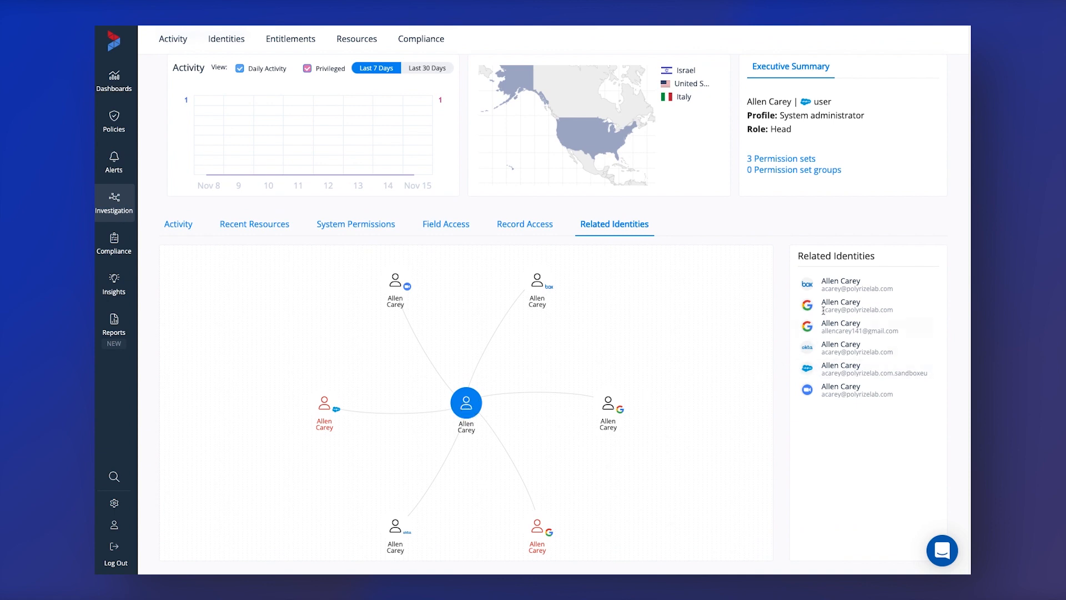
mouse_move(864, 326)
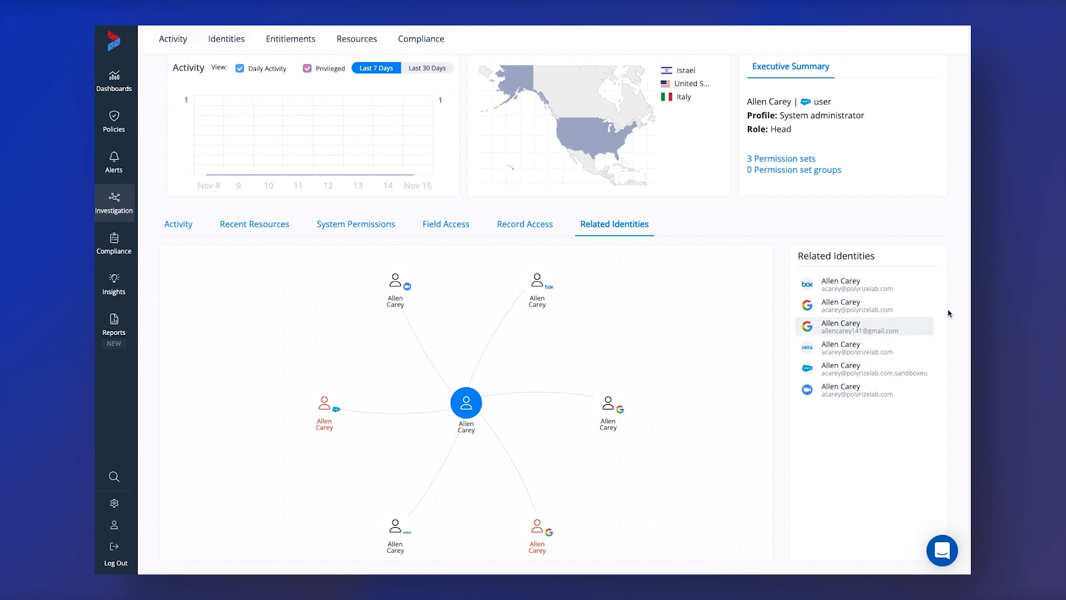
mouse_move(616, 357)
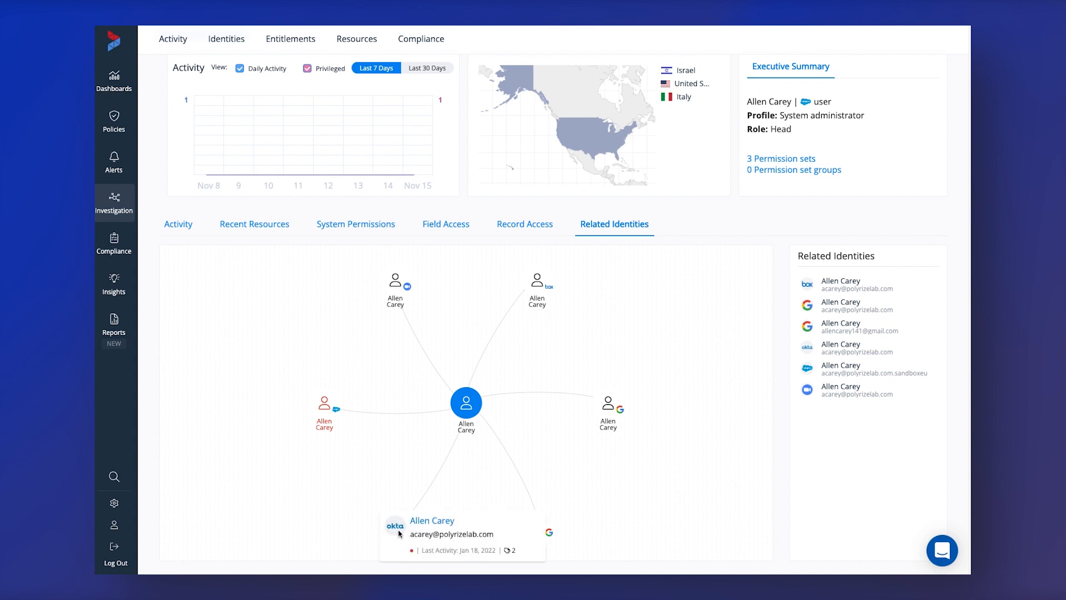
mouse_move(395, 526)
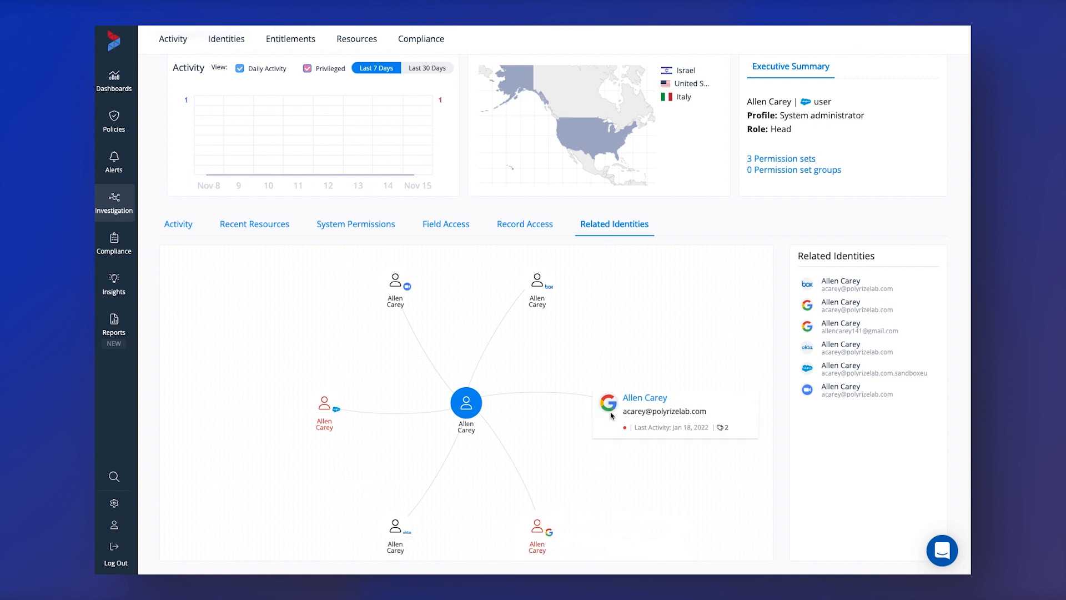
mouse_move(536, 280)
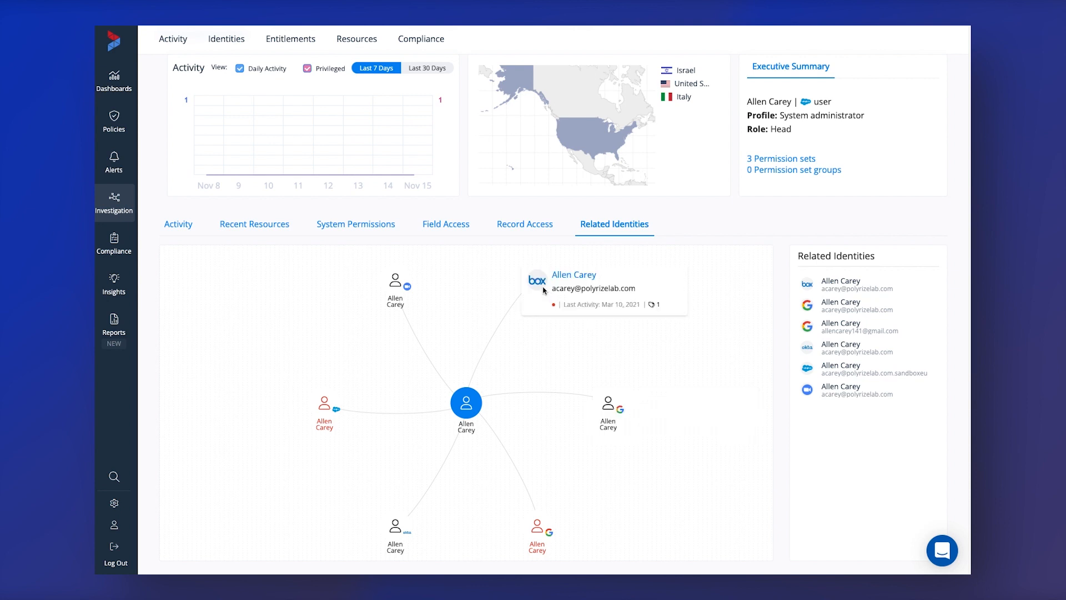
mouse_move(552, 305)
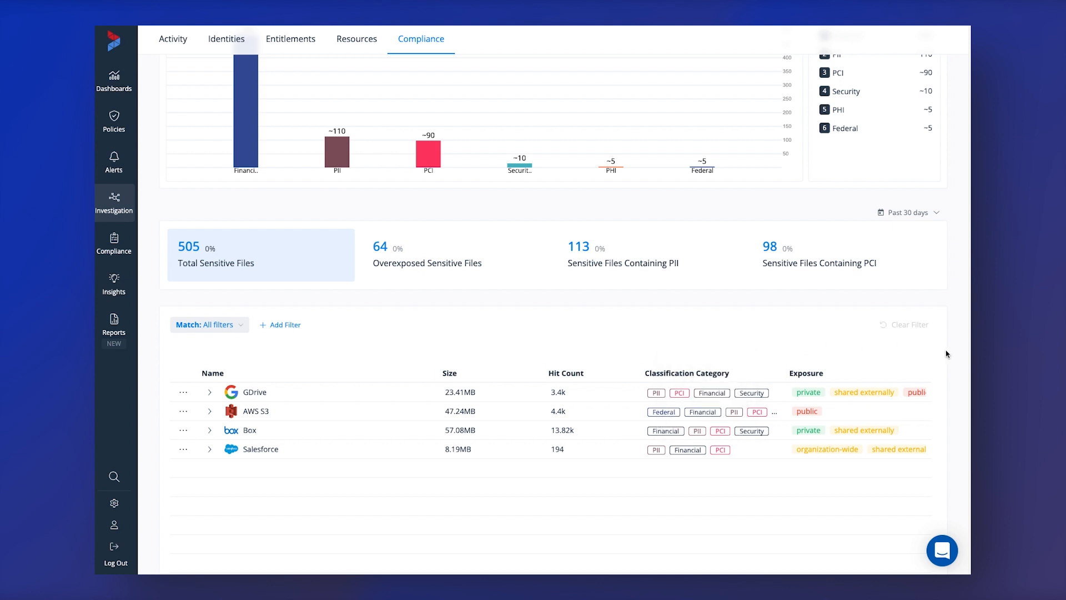
Scroll the Compliance page to the 505 sensitive files across GDrive, AWS S3, Box and Salesforce.
scroll("down", 3)
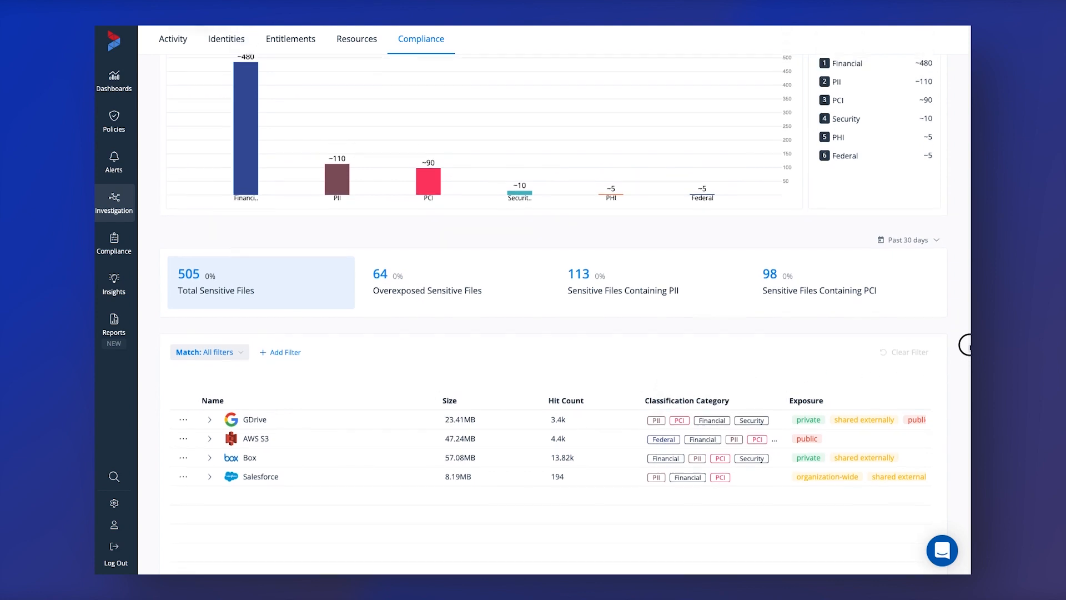